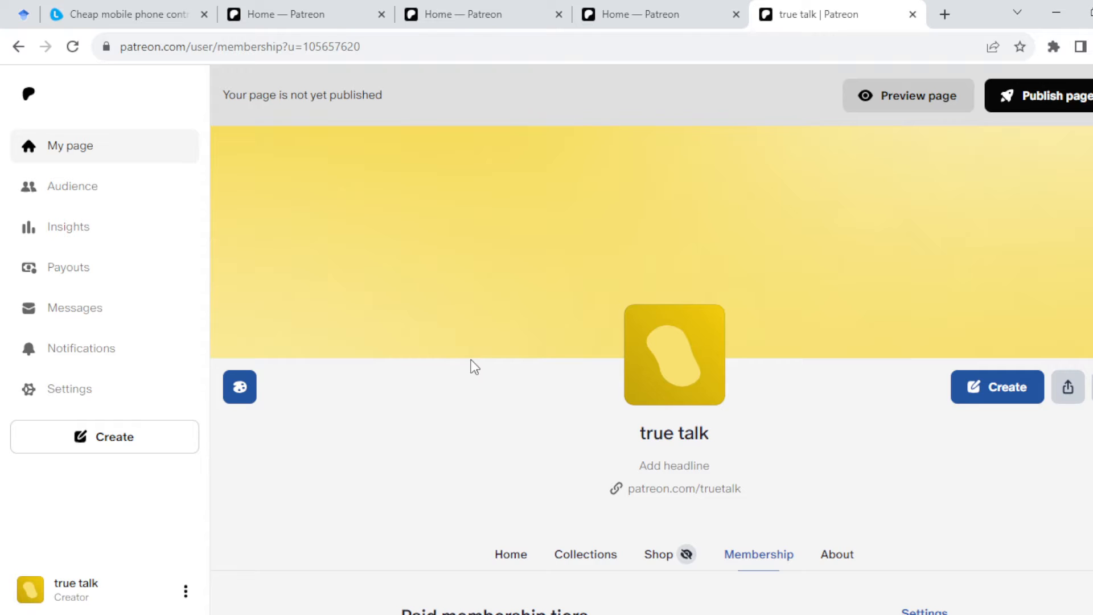
{"action": "mouse_move", "coordinate": [505, 328]}
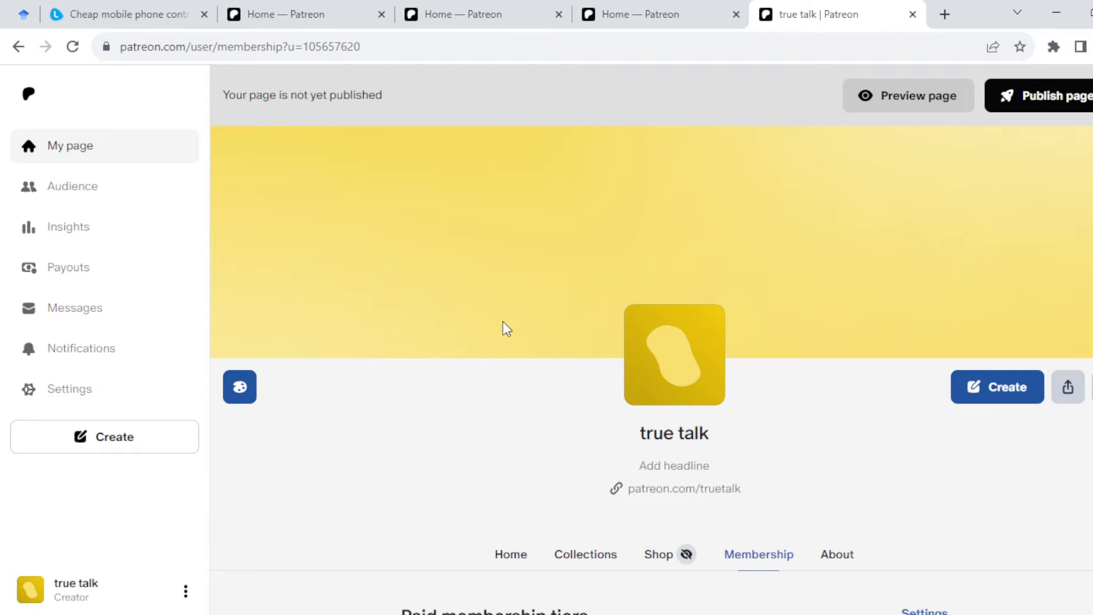
{"action": "mouse_move", "coordinate": [323, 483]}
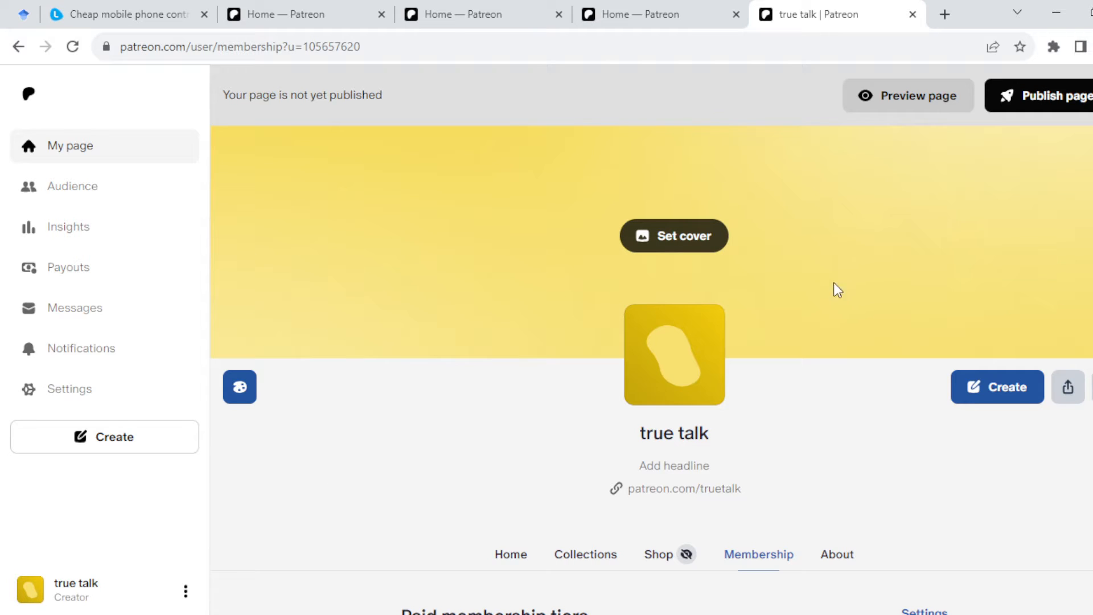
{"action": "mouse_move", "coordinate": [775, 272]}
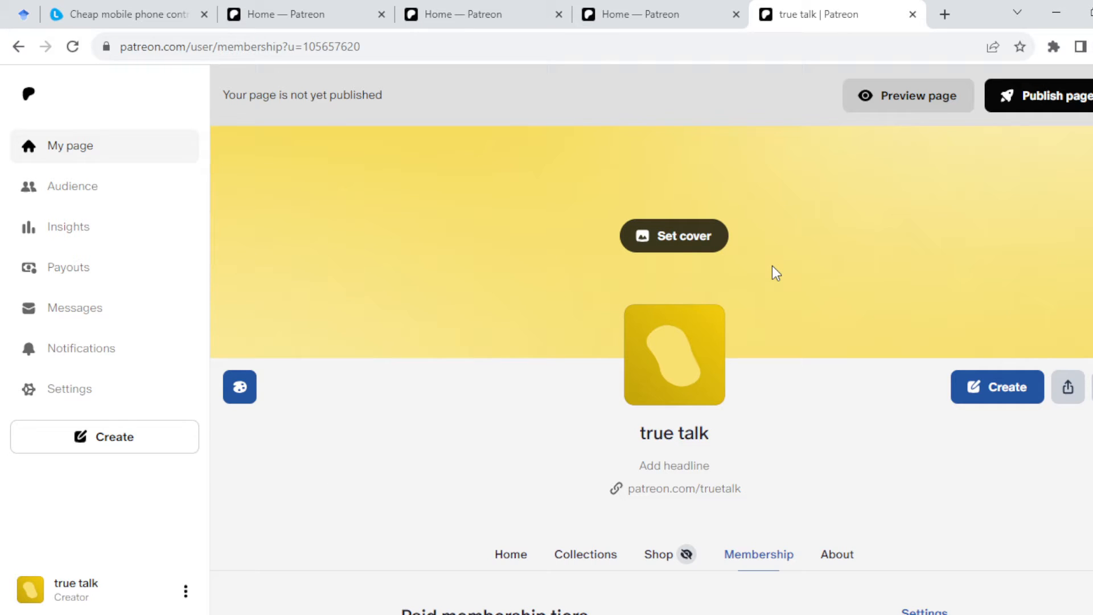
{"action": "mouse_move", "coordinate": [592, 207]}
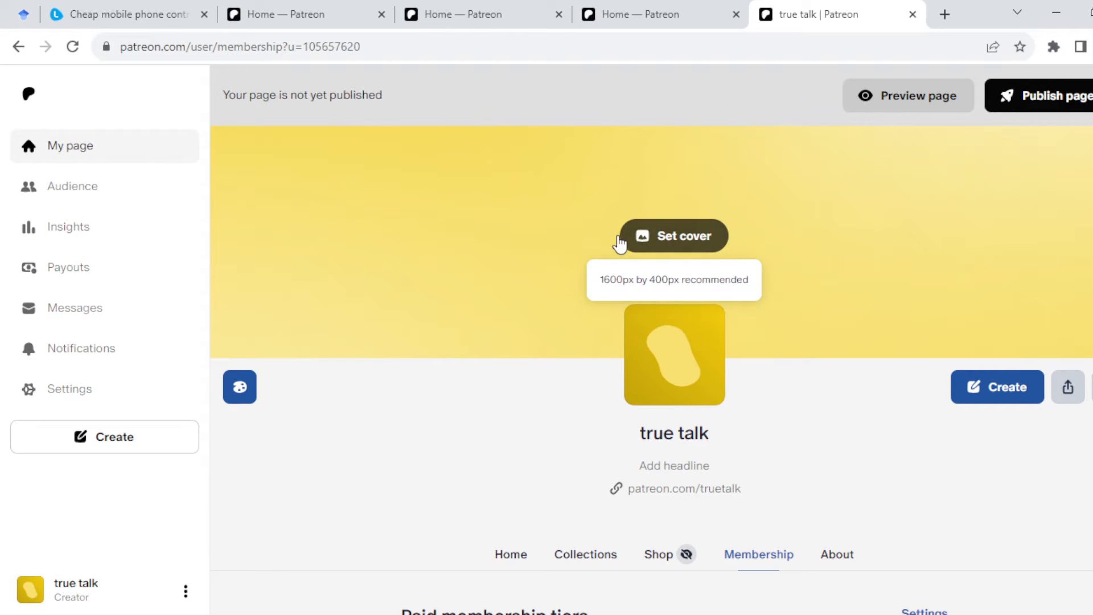
{"action": "mouse_move", "coordinate": [508, 312]}
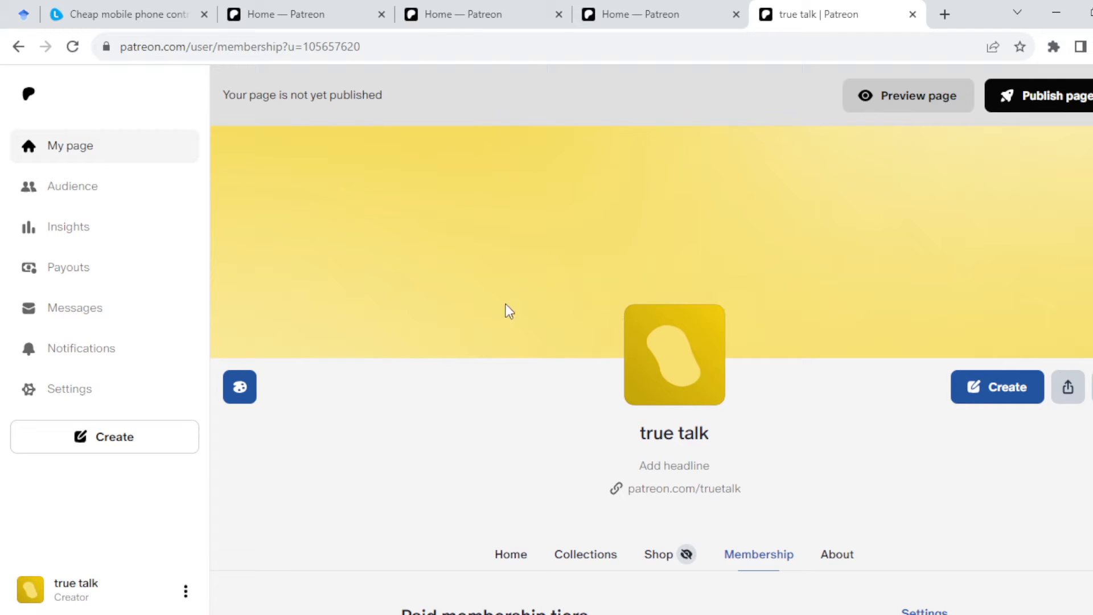
{"action": "mouse_move", "coordinate": [1081, 411]}
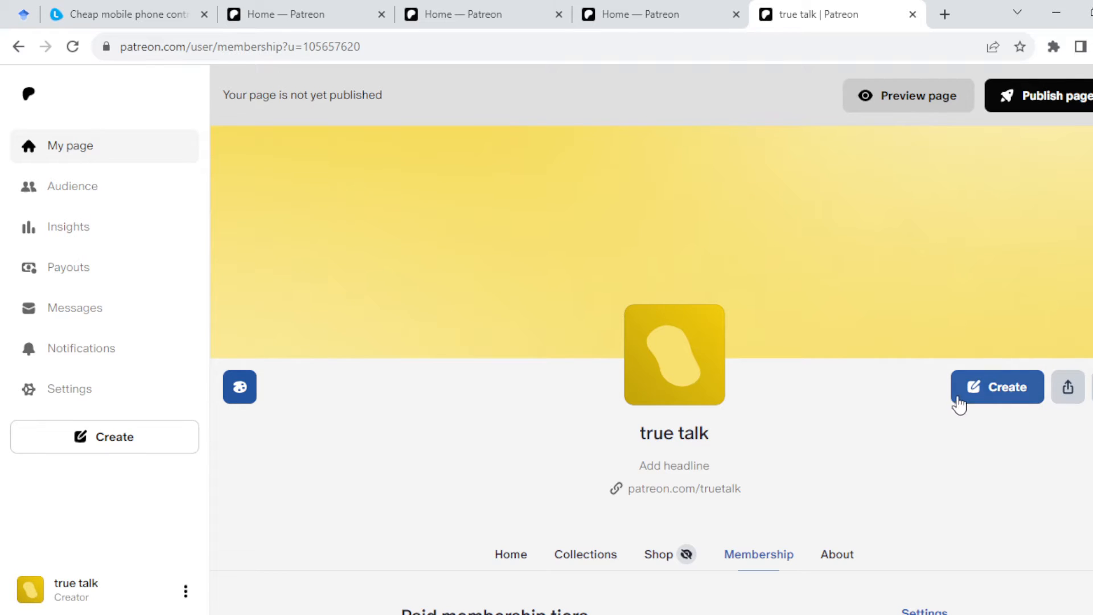
{"action": "mouse_move", "coordinate": [1071, 387]}
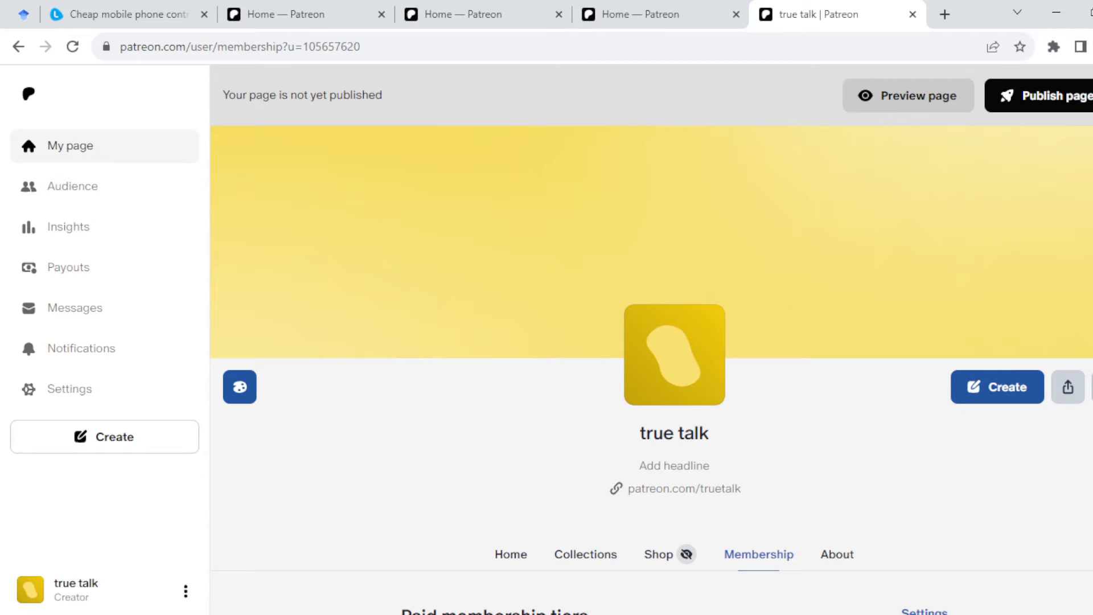
Choose Edit tiers from the creator page's Create menu
{"action": "left_click", "coordinate": [1067, 387]}
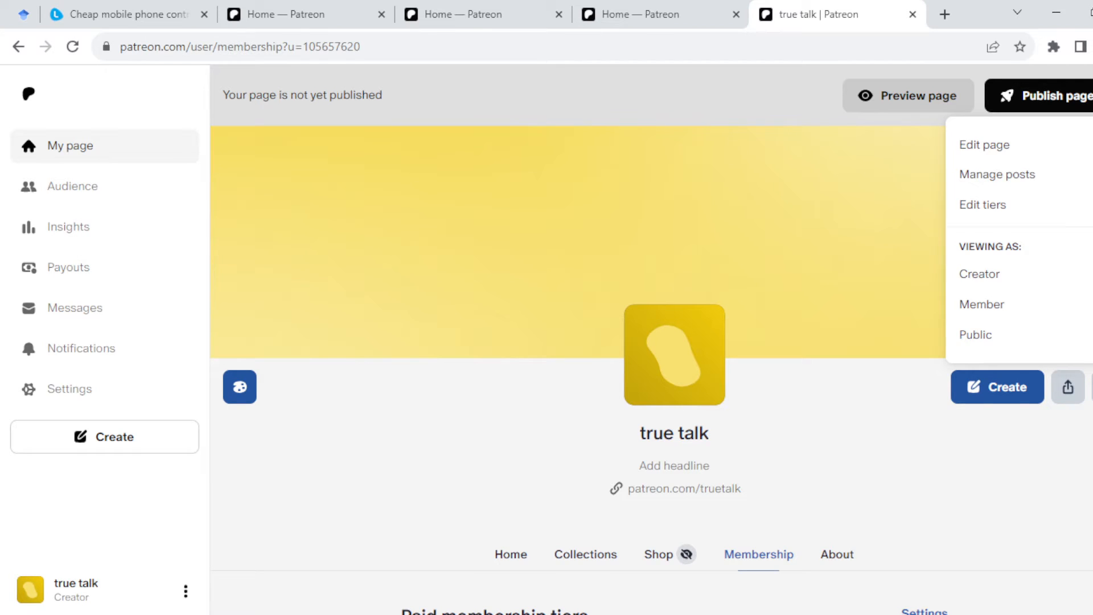
{"action": "mouse_move", "coordinate": [979, 273]}
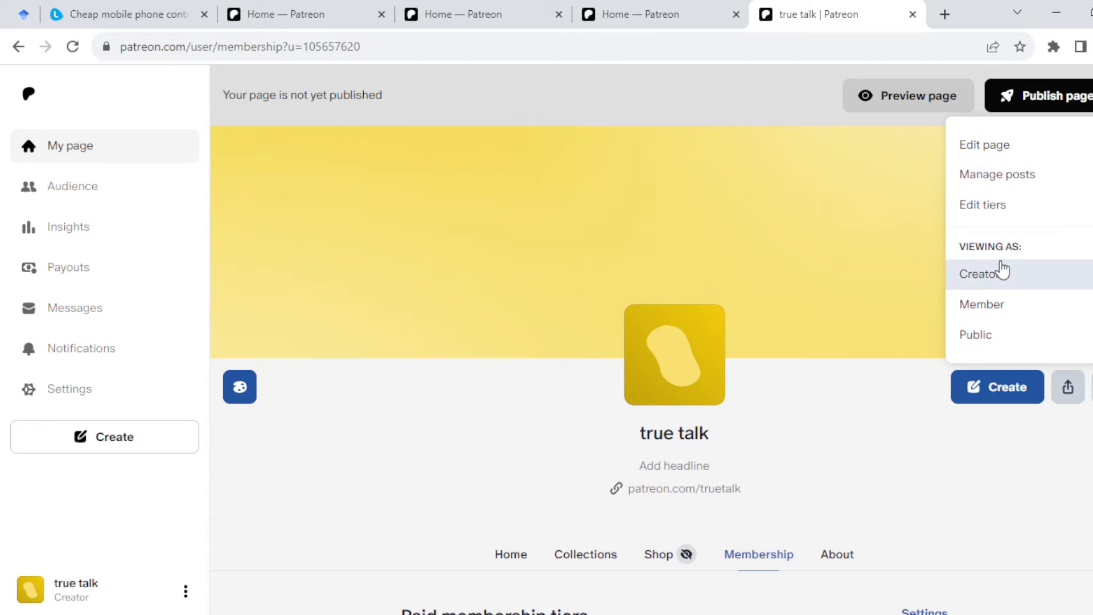
{"action": "mouse_move", "coordinate": [998, 357]}
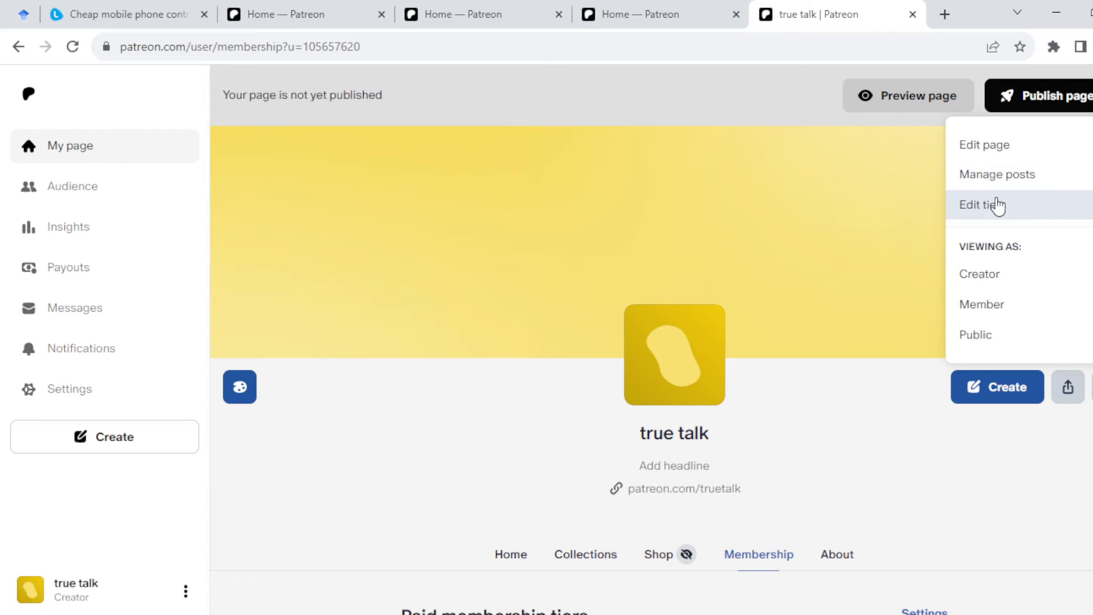
{"action": "left_click", "coordinate": [982, 205]}
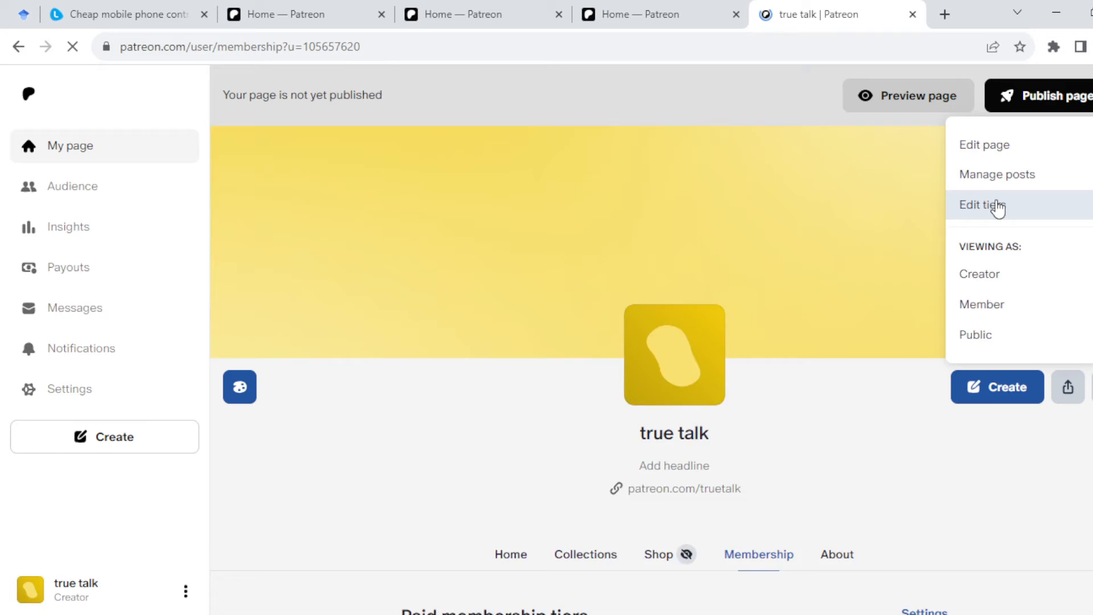
{"action": "left_click", "coordinate": [982, 204]}
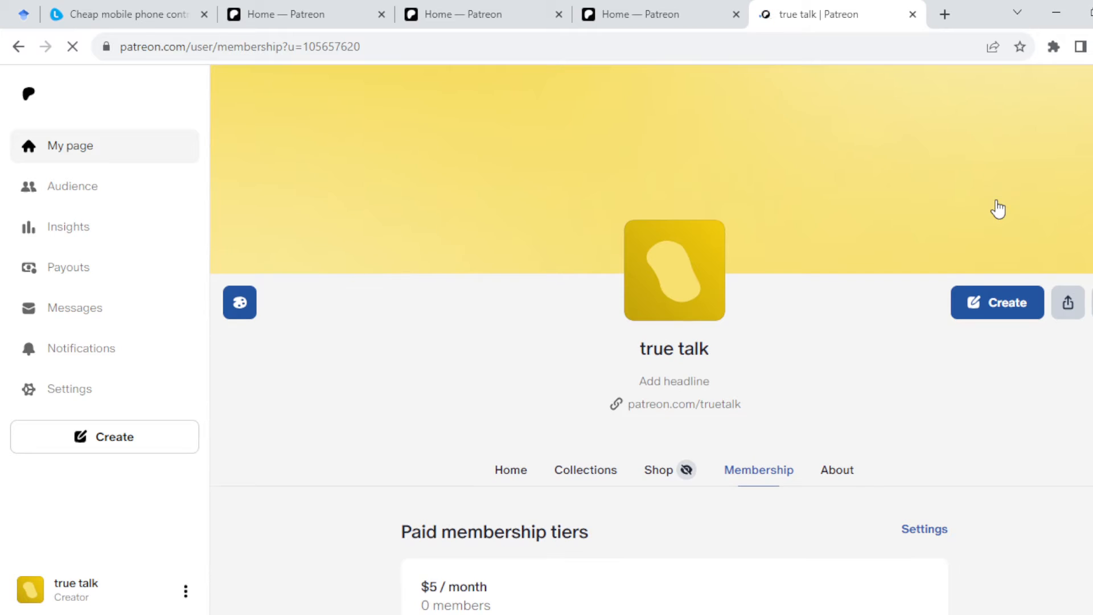
Add a new tier below the two existing $5/month paid membership tiers
{"action": "scroll", "scroll_direction": "down", "scroll_amount": 3}
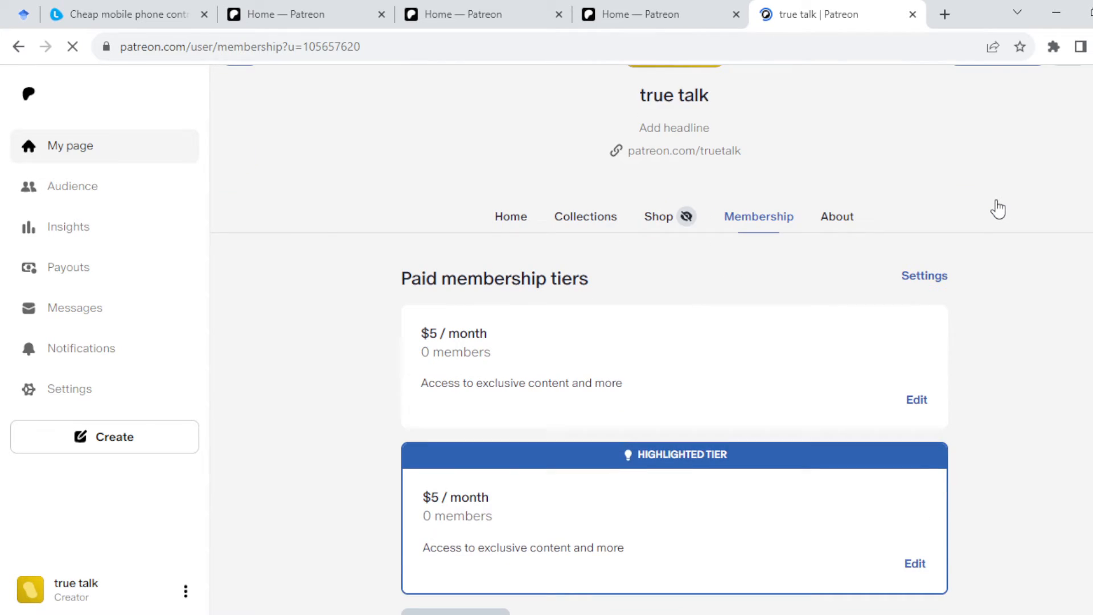
{"action": "scroll", "scroll_direction": "down", "scroll_amount": 3}
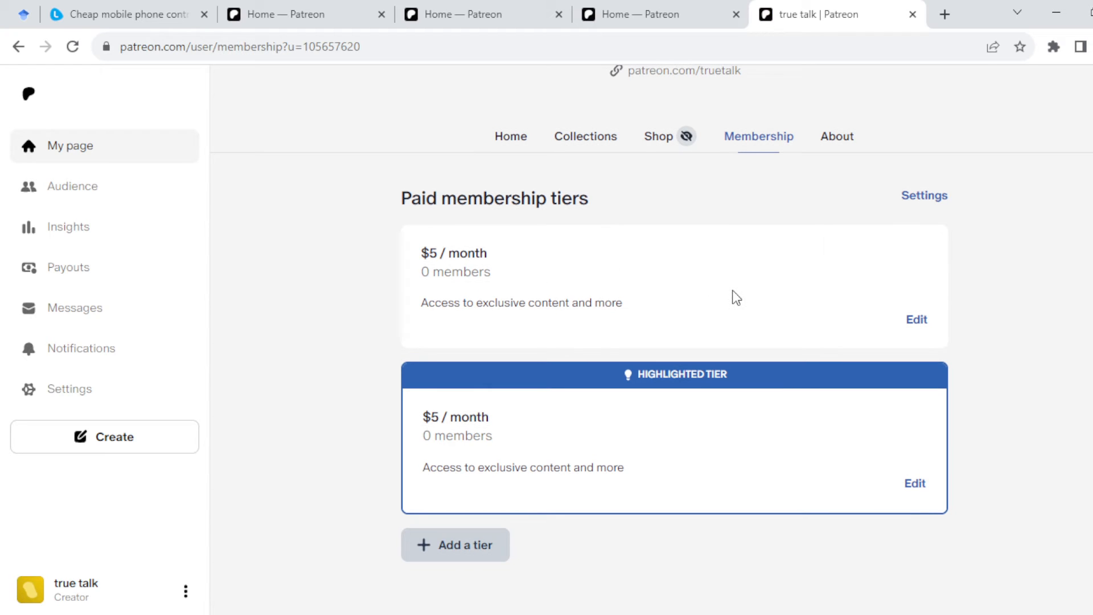
{"action": "mouse_move", "coordinate": [707, 427]}
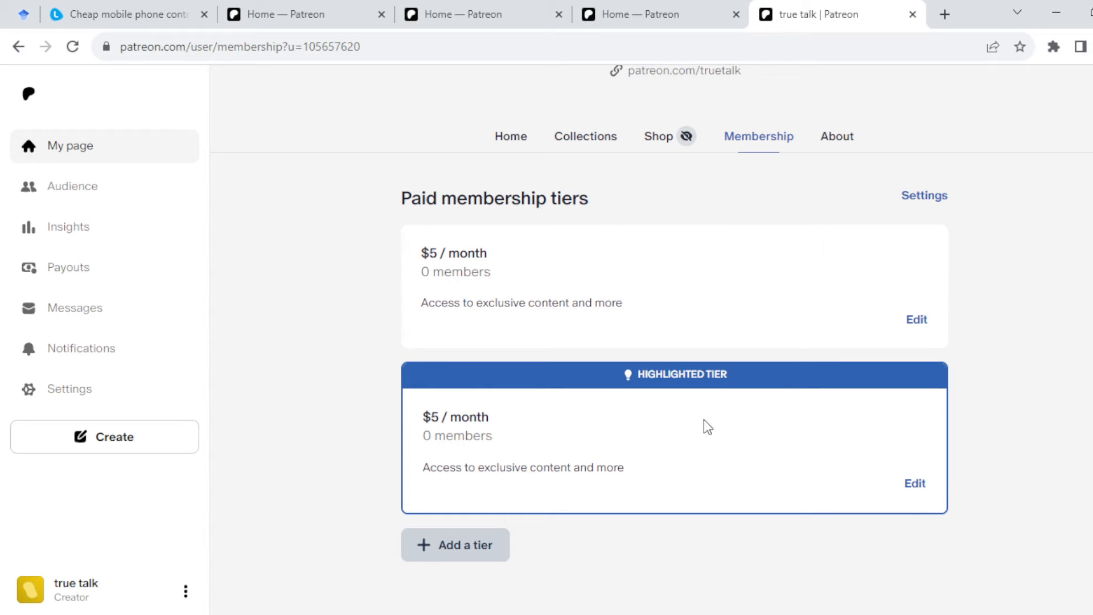
{"action": "mouse_move", "coordinate": [548, 396]}
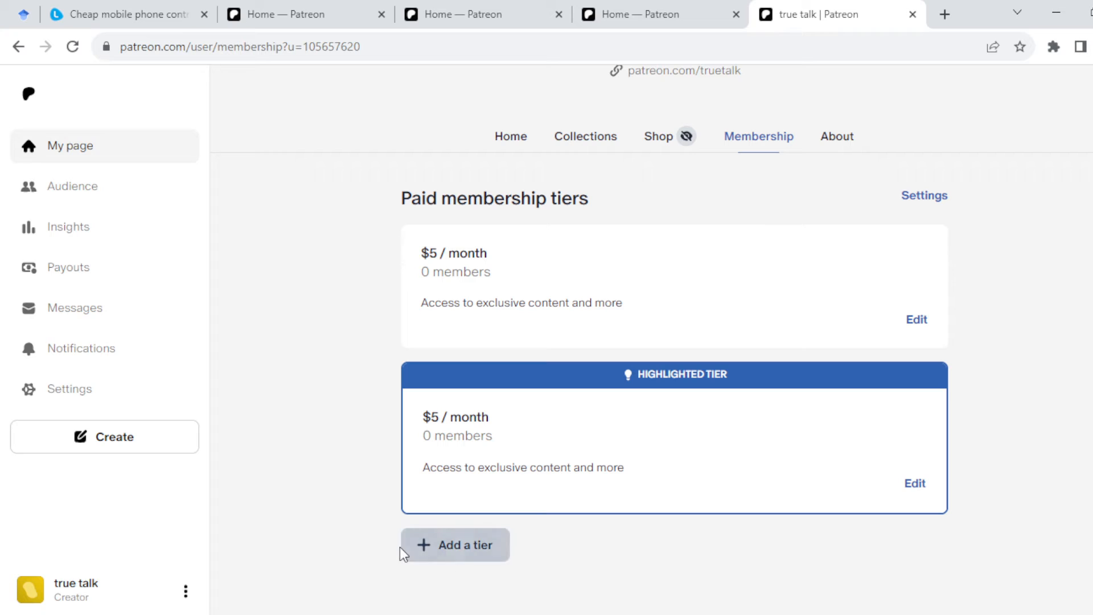
{"action": "left_click", "coordinate": [455, 545]}
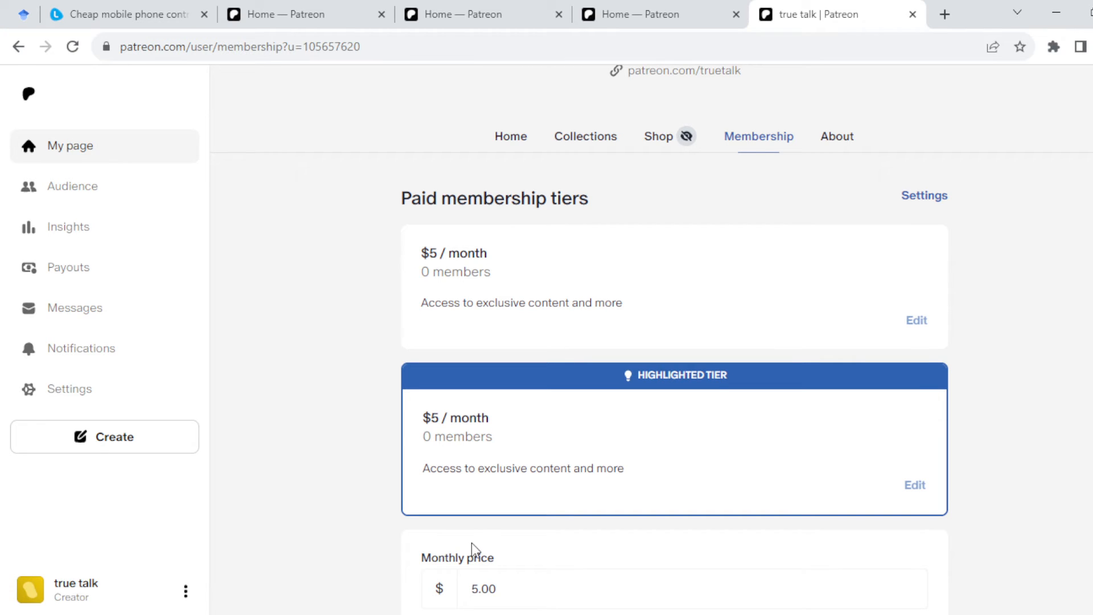
{"action": "scroll", "scroll_direction": "down", "scroll_amount": 3}
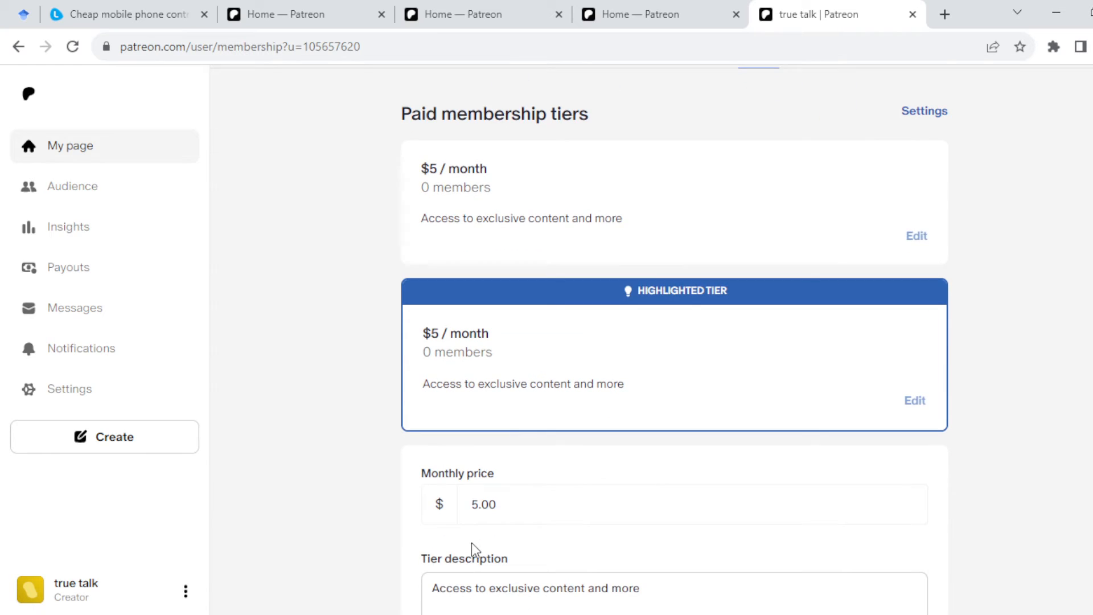
{"action": "scroll", "scroll_direction": "down", "scroll_amount": 3}
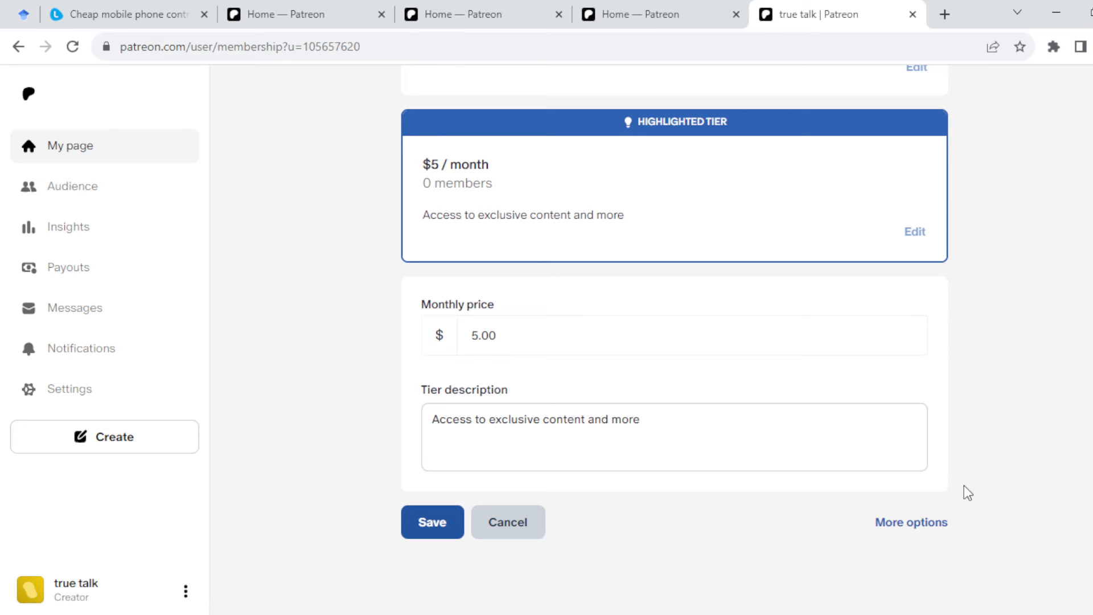
{"action": "mouse_move", "coordinate": [911, 523]}
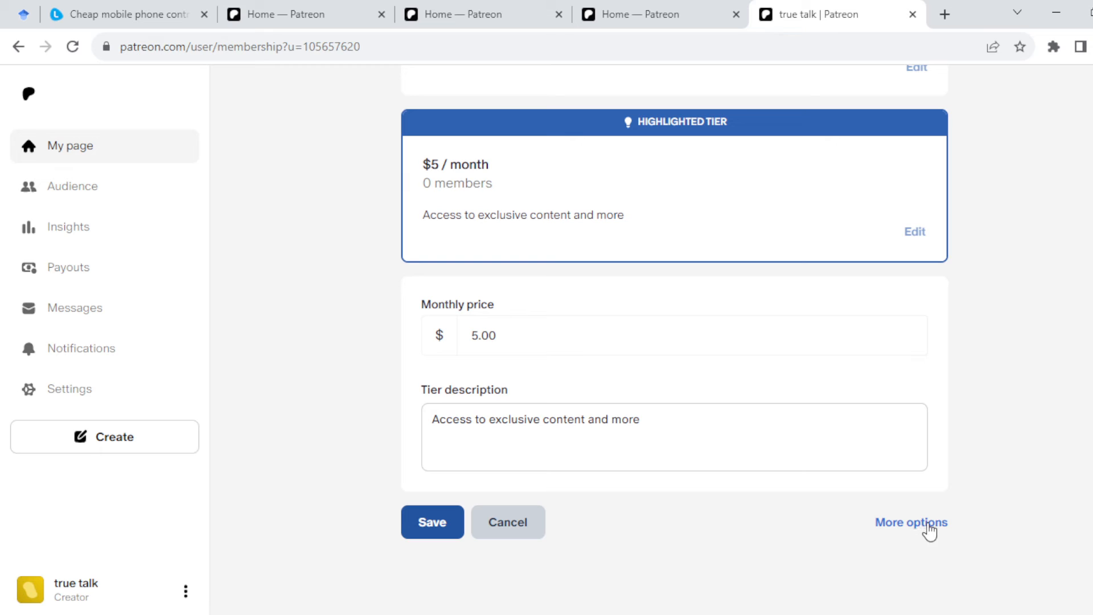
{"action": "mouse_move", "coordinate": [920, 528]}
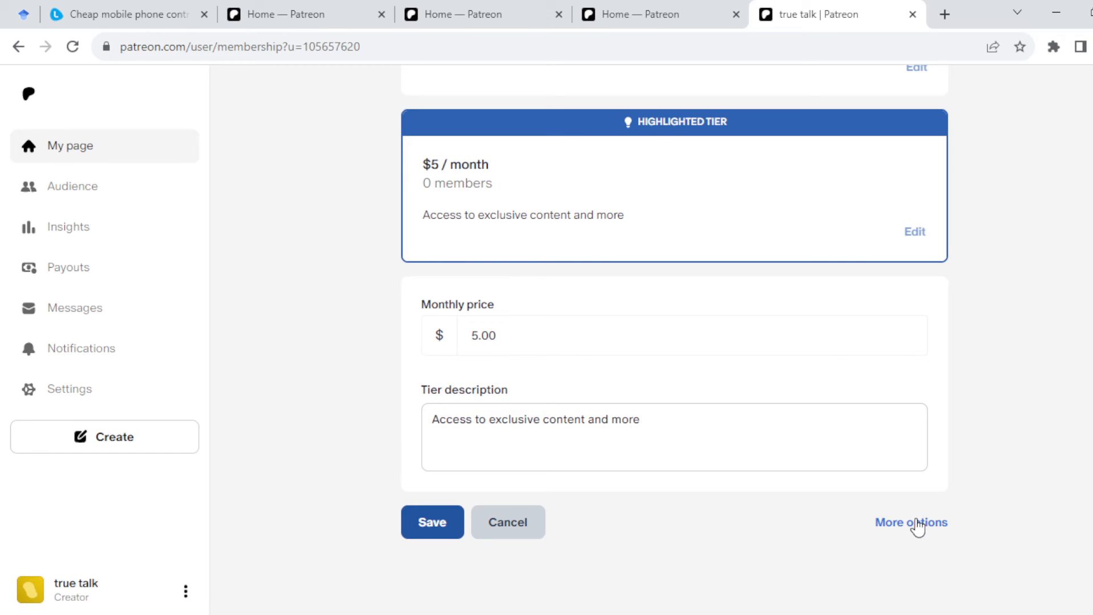
Use More options to reach the Edit tier page and review its sections
{"action": "left_click", "coordinate": [911, 523]}
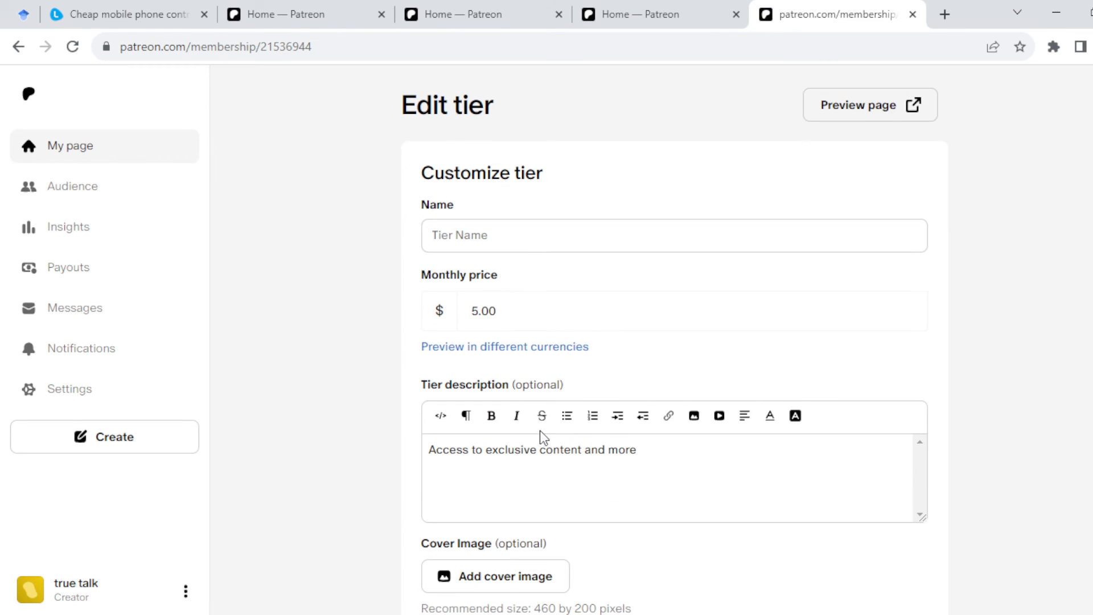
{"action": "mouse_move", "coordinate": [414, 302]}
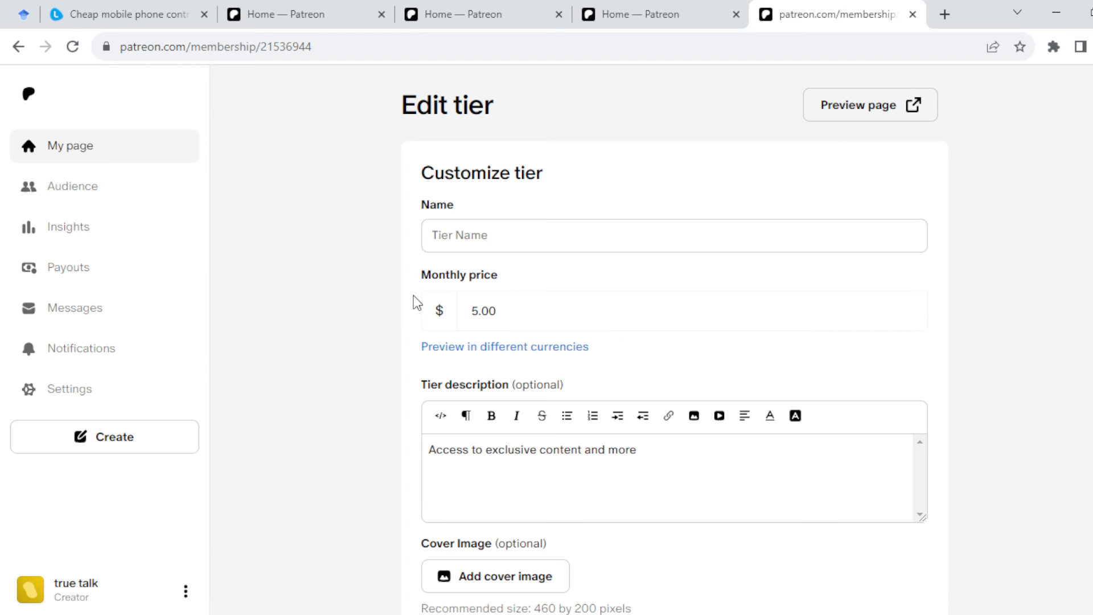
{"action": "scroll", "scroll_direction": "down", "scroll_amount": 3}
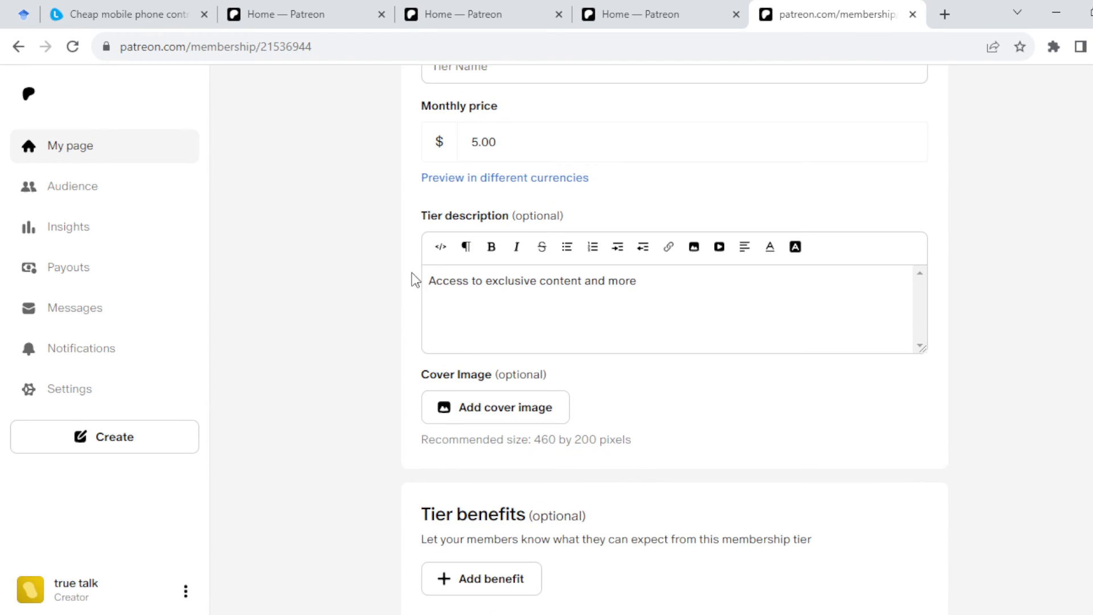
{"action": "double_click", "coordinate": [472, 216]}
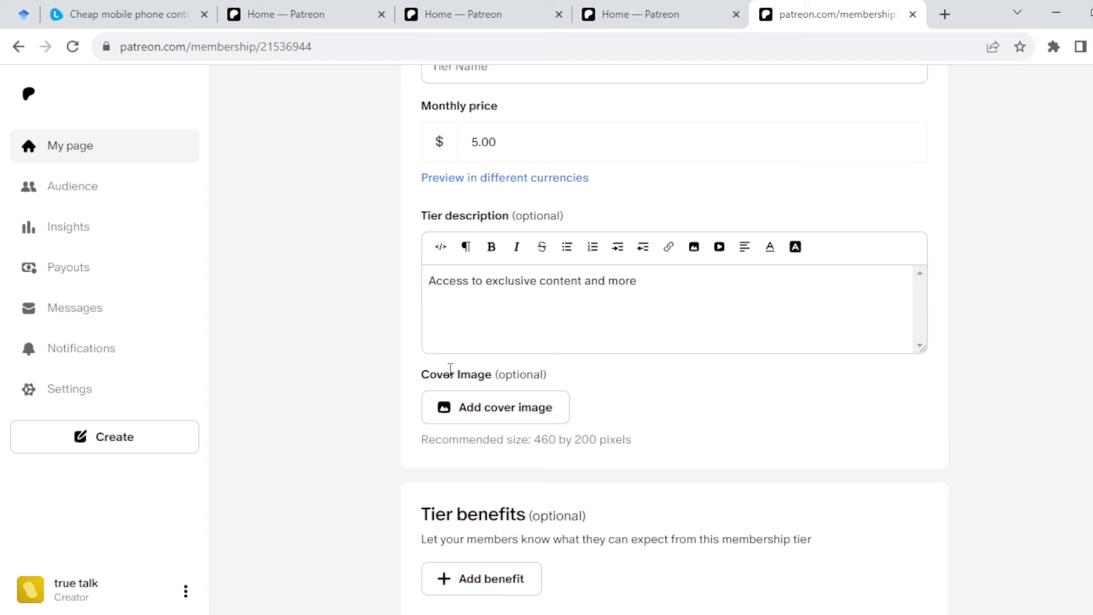
{"action": "scroll", "scroll_direction": "down", "scroll_amount": 3}
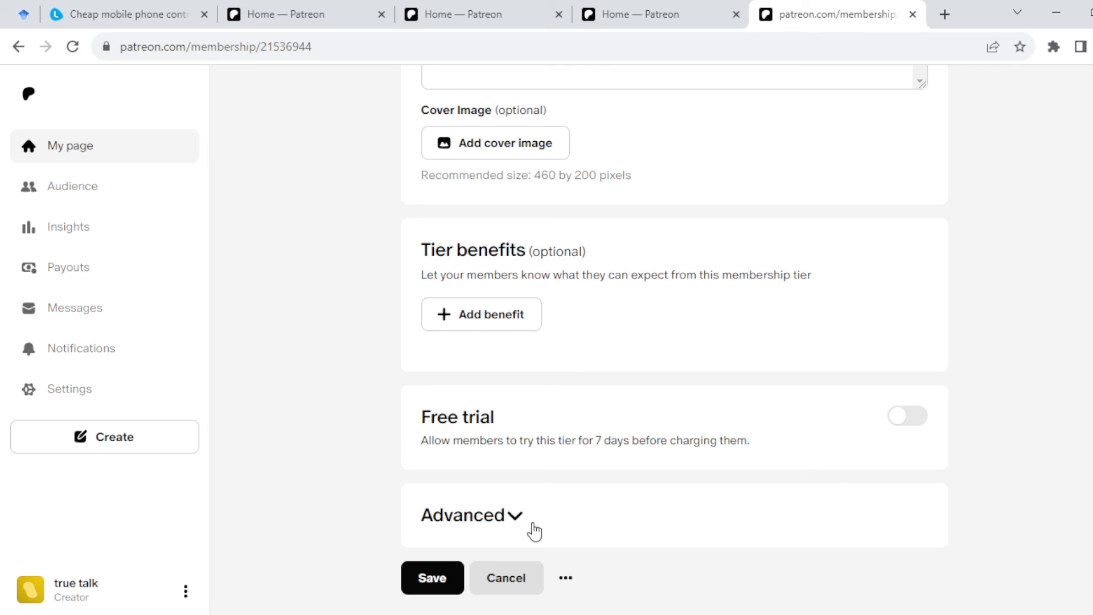
{"action": "mouse_move", "coordinate": [481, 475]}
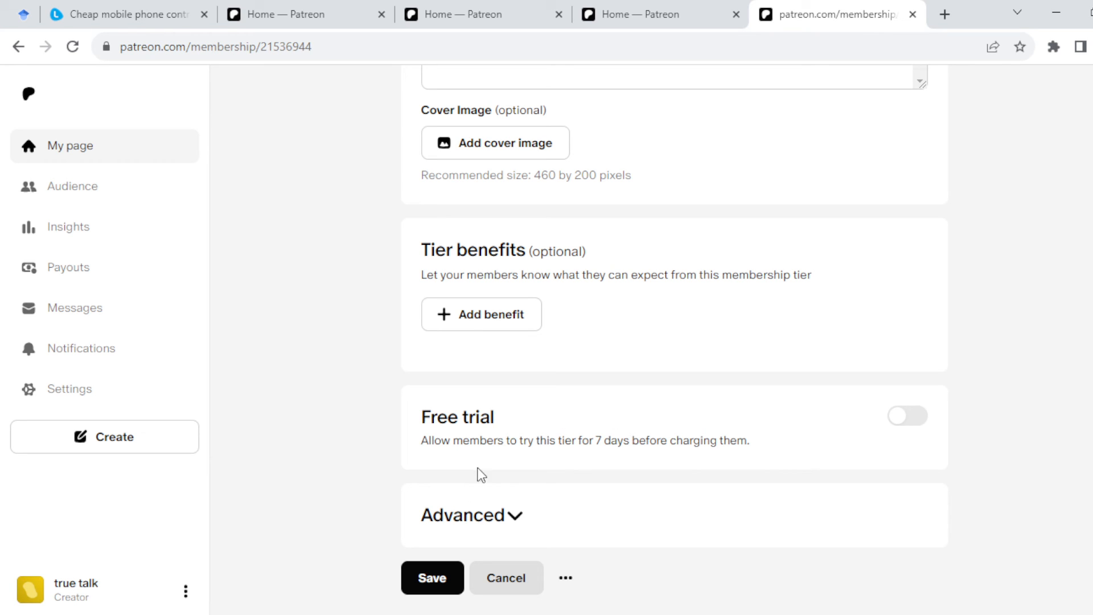
{"action": "mouse_move", "coordinate": [517, 522]}
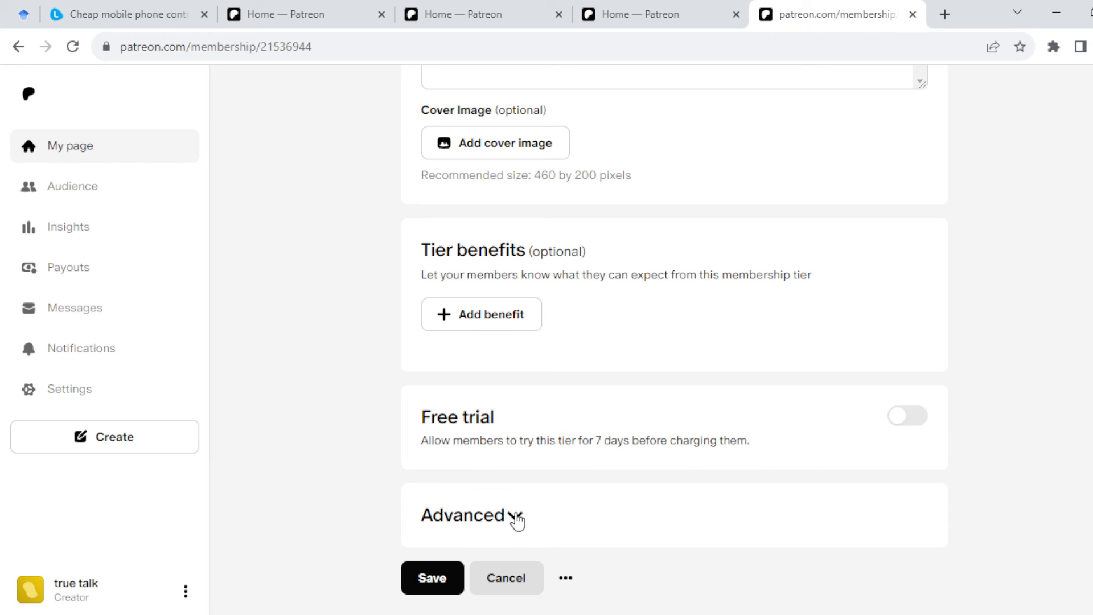
Expand Advanced to show shipping address, member limit, Discord access and VAT options
{"action": "left_click", "coordinate": [467, 515]}
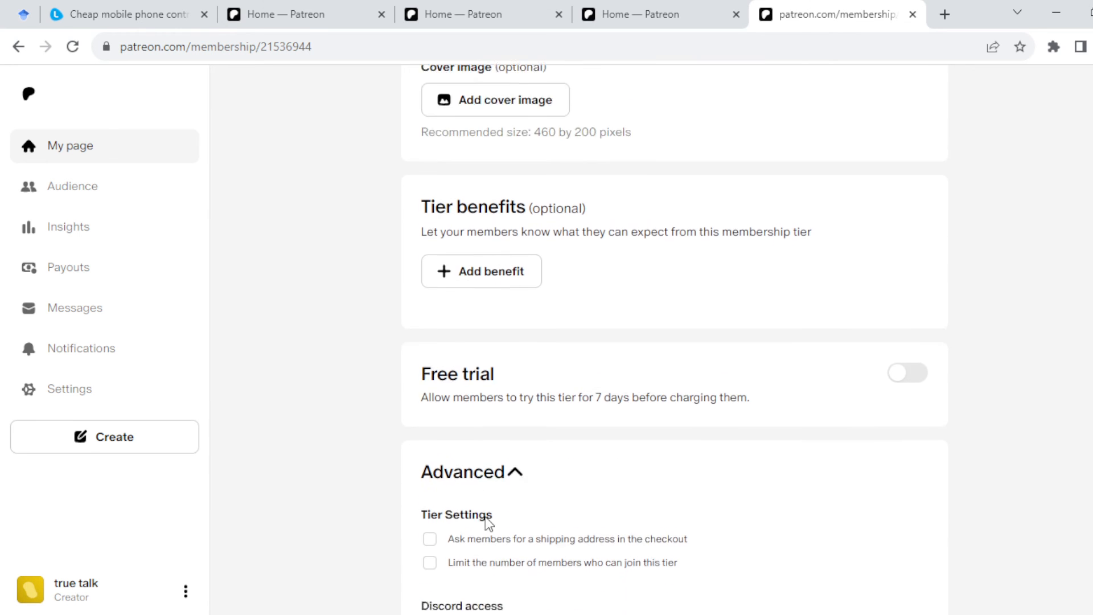
{"action": "scroll", "scroll_direction": "down", "scroll_amount": 3}
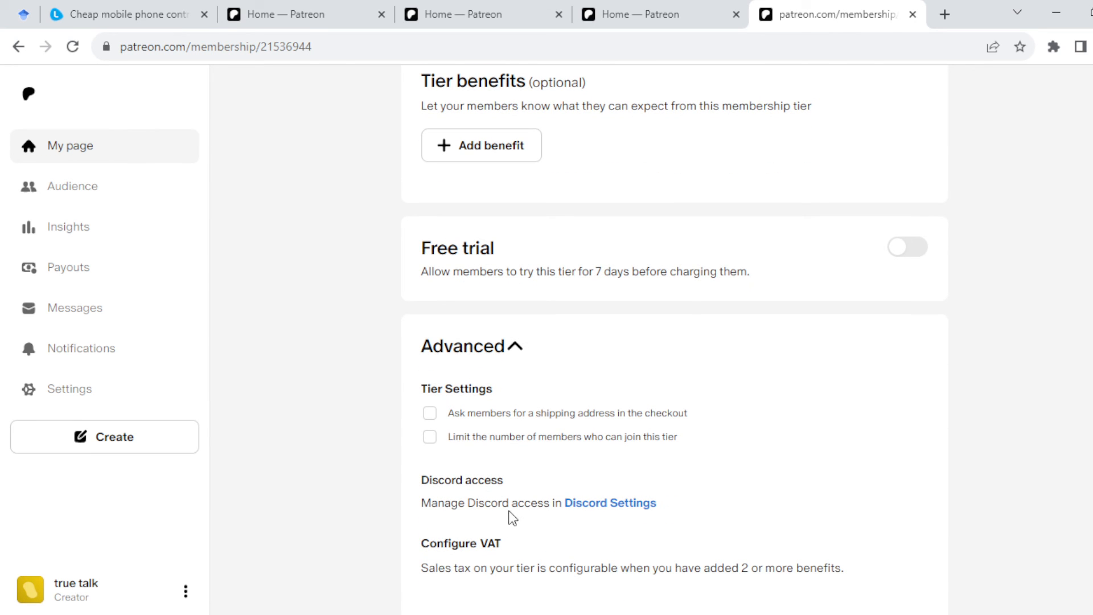
{"action": "scroll", "scroll_direction": "down", "scroll_amount": 3}
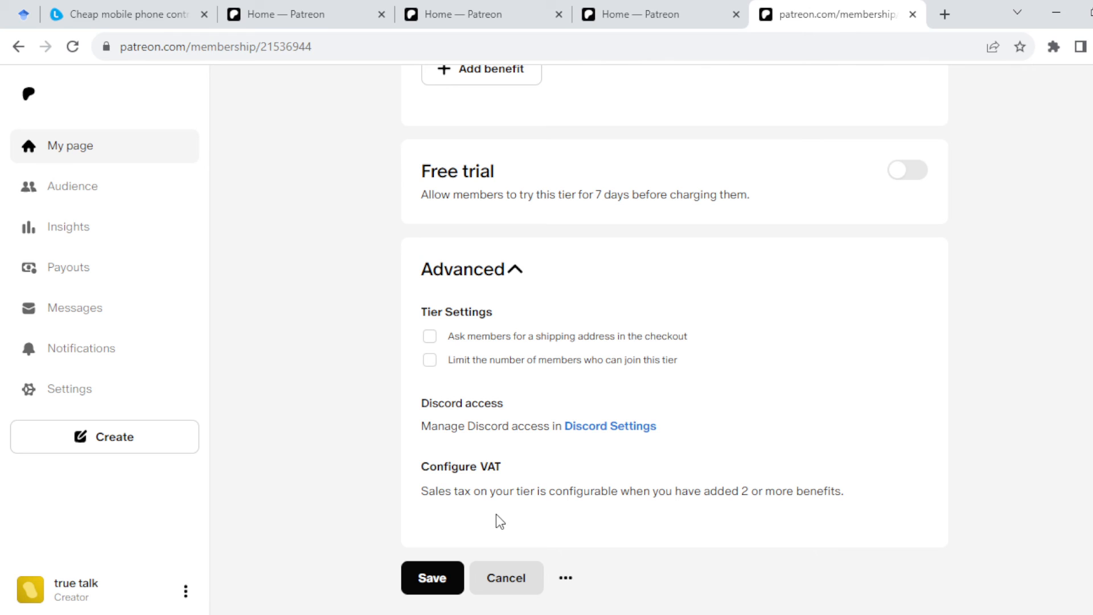
{"action": "mouse_move", "coordinate": [777, 598]}
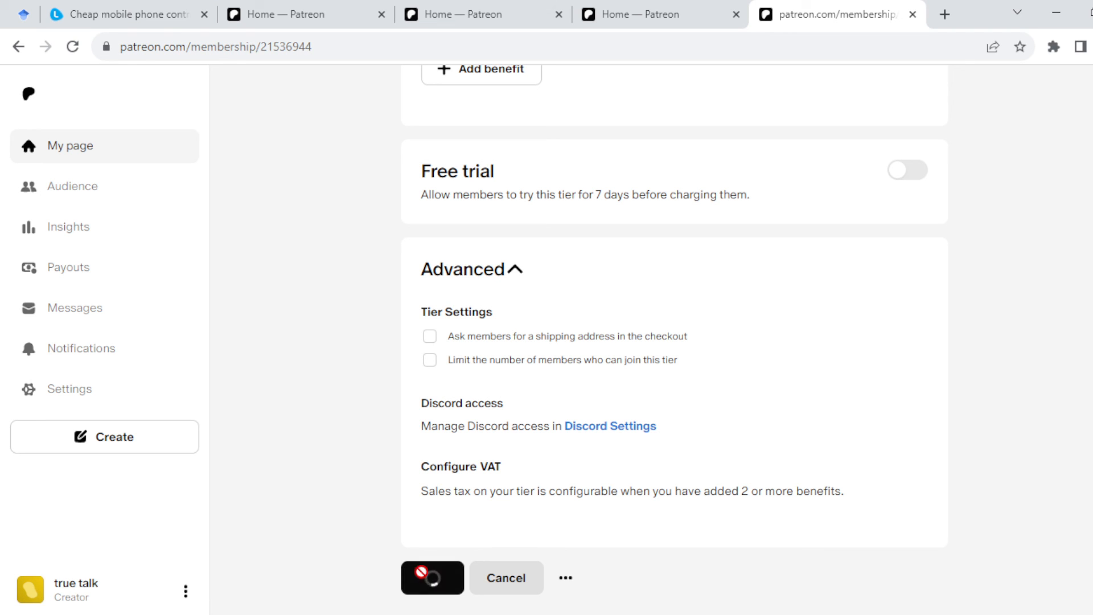
{"action": "mouse_move", "coordinate": [513, 507]}
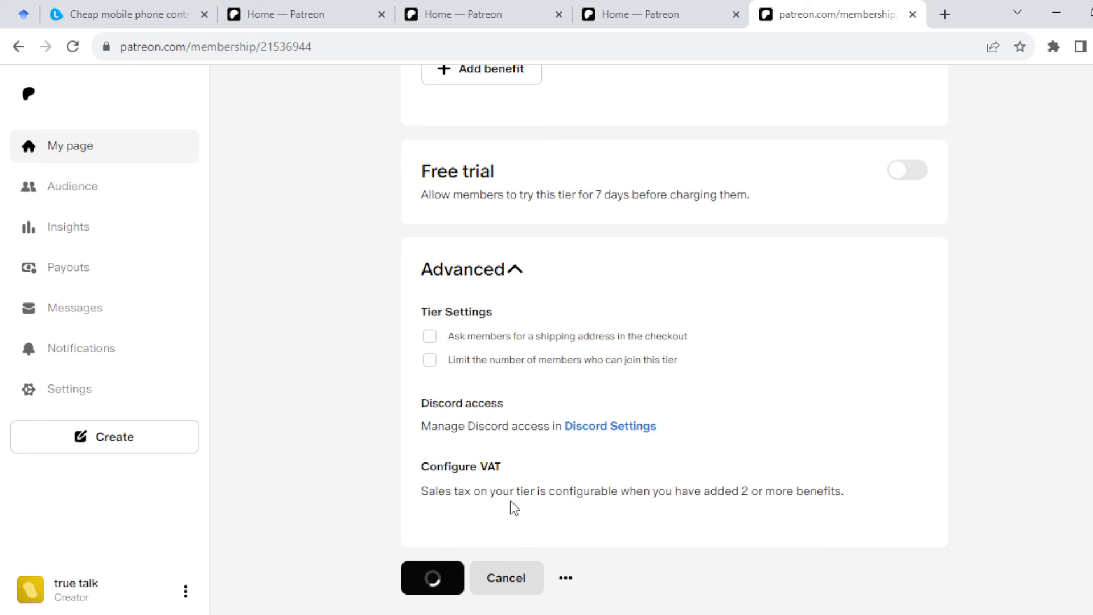